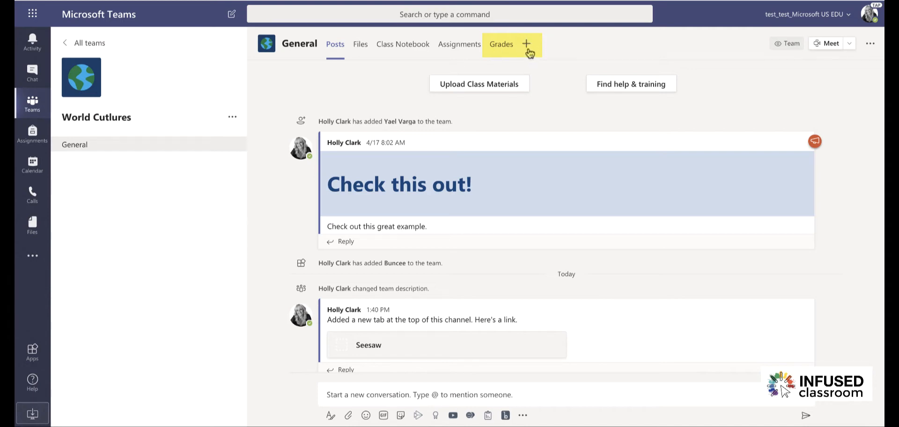
Open the Add a tab gallery from the General channel's tab bar
click(527, 44)
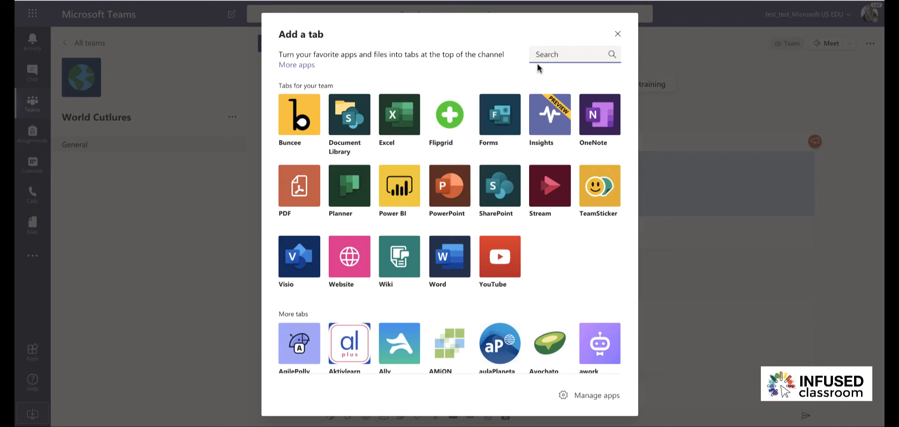
Add a Website tab named Seesaw to the General channel and save it
scroll(down, 3)
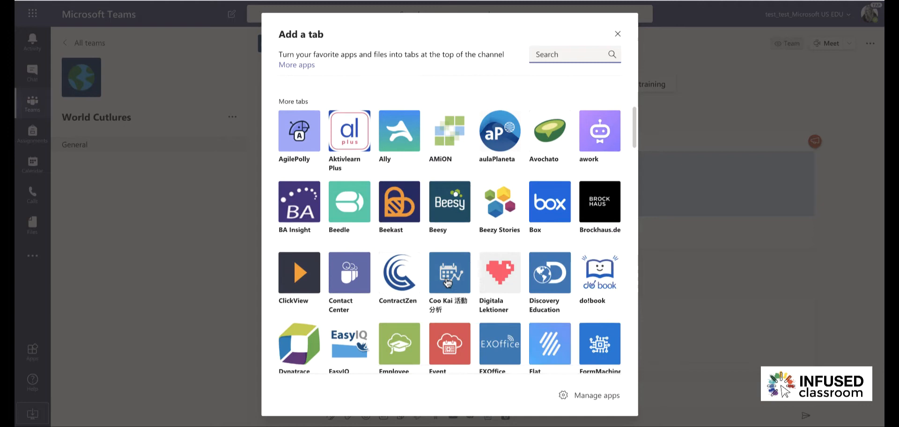
scroll(up, 3)
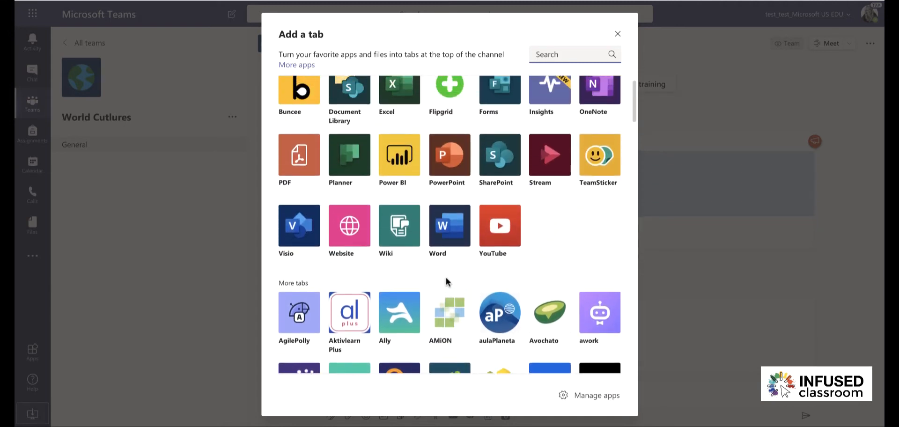
scroll(up, 3)
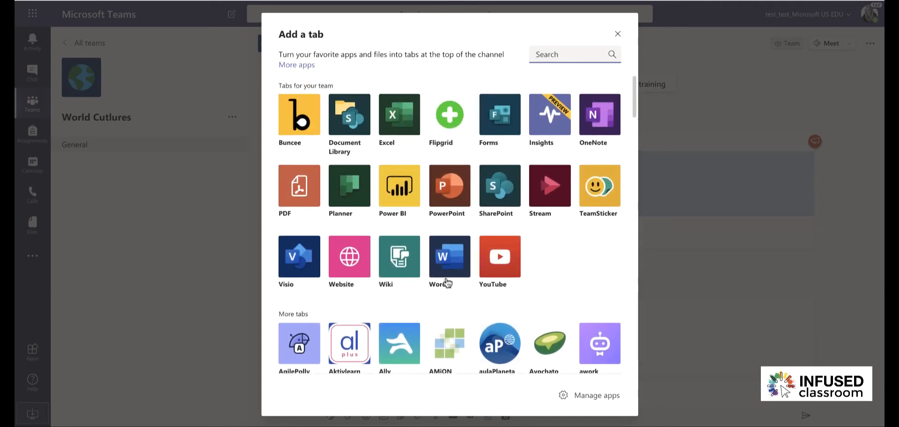
mouse_move(457, 148)
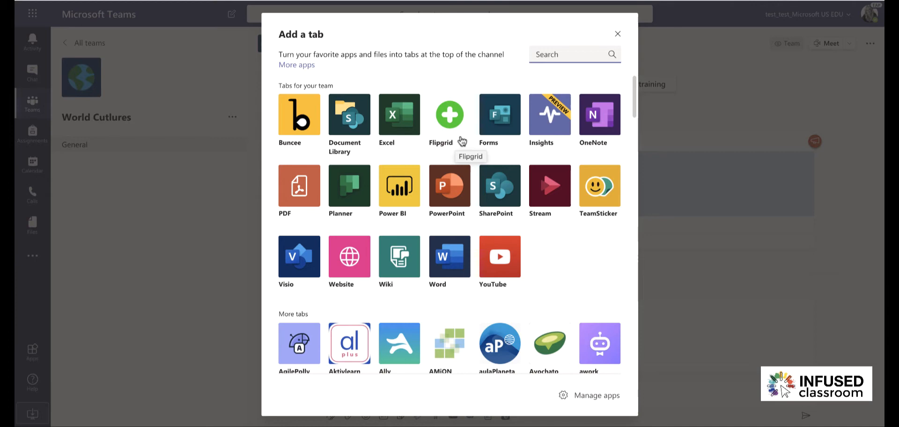
mouse_move(463, 142)
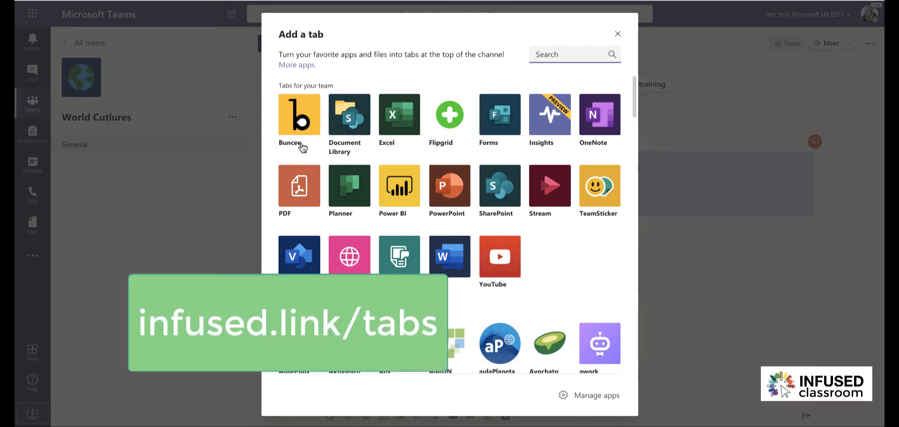
mouse_move(281, 148)
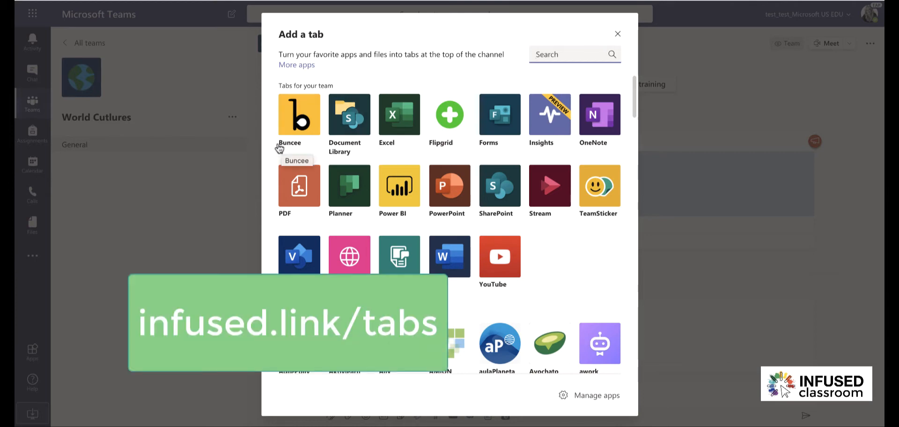
mouse_move(271, 150)
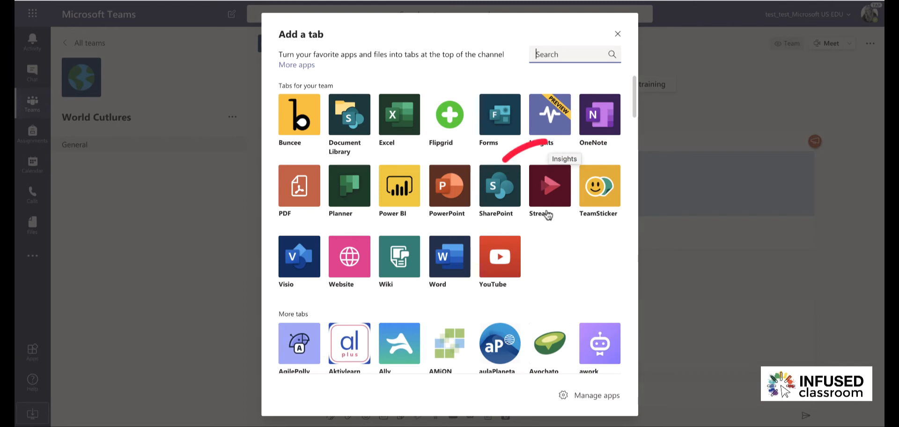
mouse_move(549, 189)
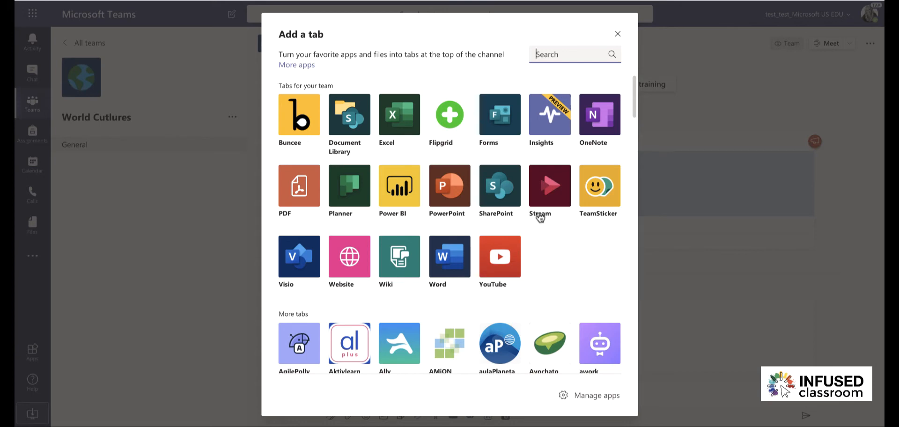
mouse_move(564, 250)
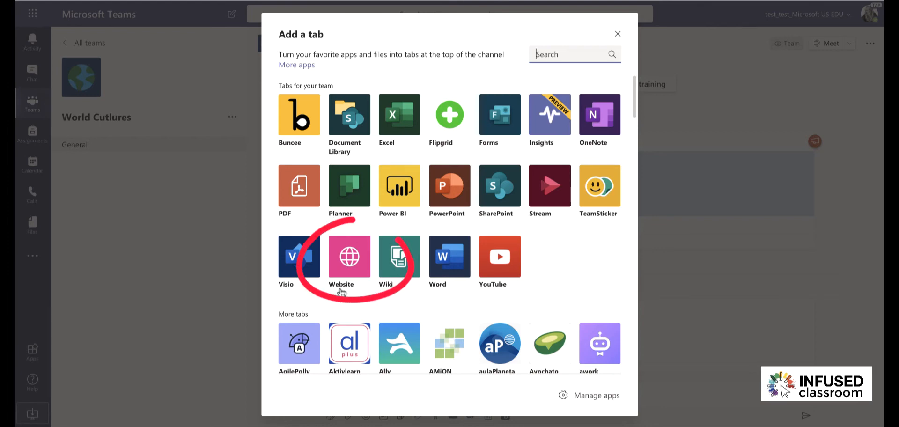
click(349, 256)
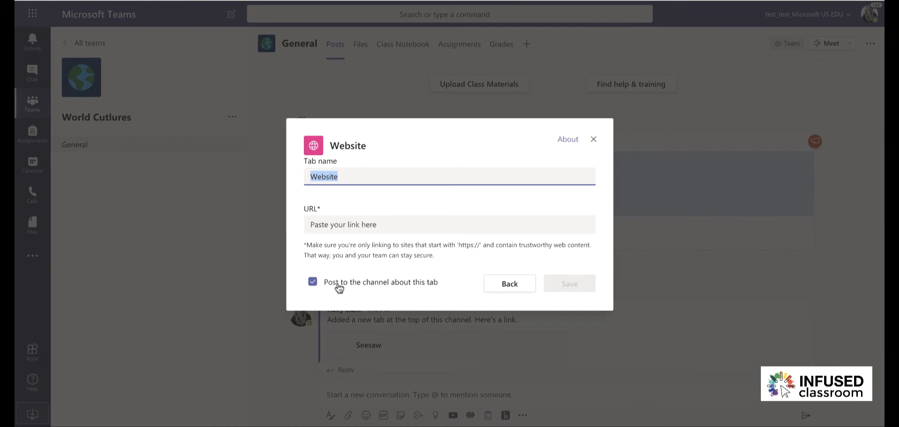
text(Seesaw)
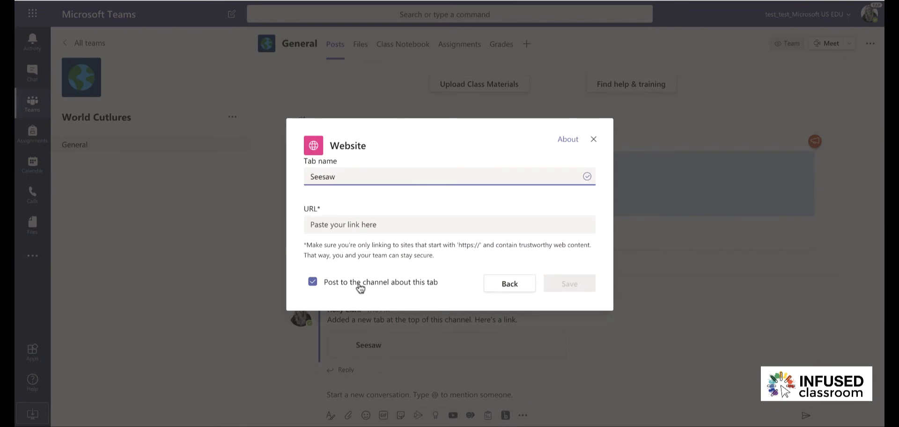
click(569, 284)
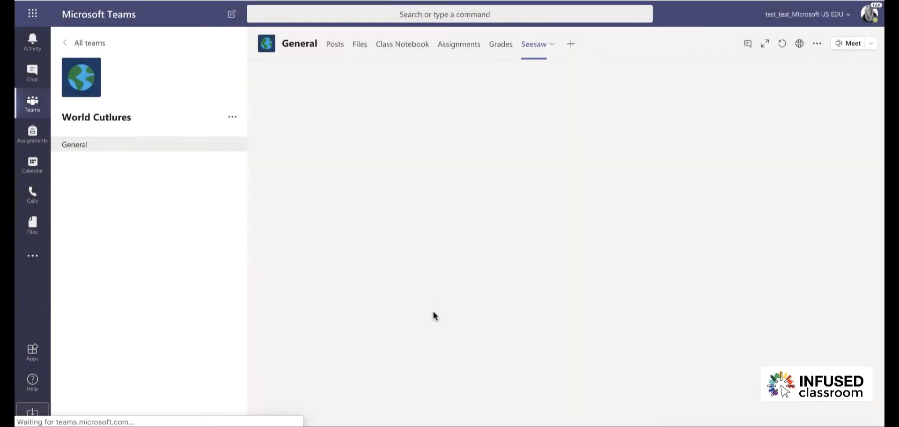
Remove the Seesaw tab from the General channel, confirming the removal
click(533, 43)
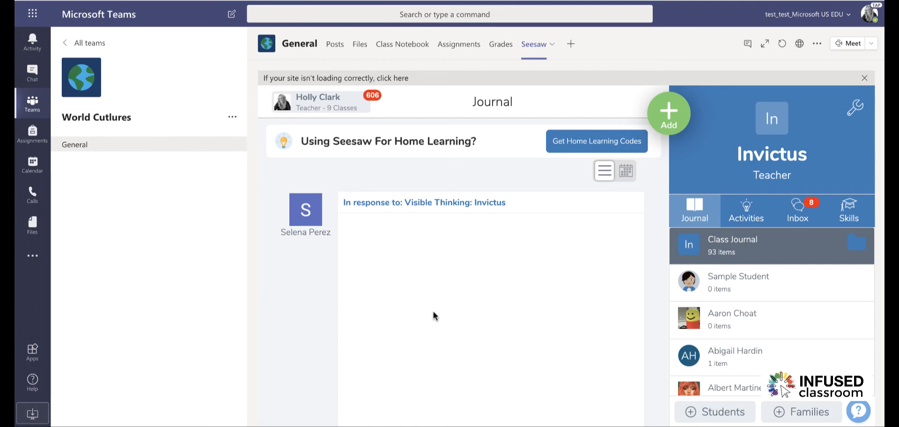
mouse_move(536, 55)
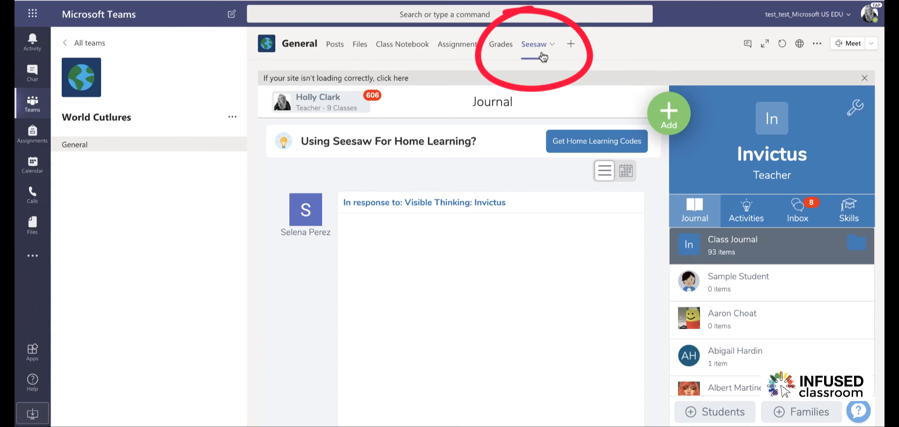
mouse_move(570, 44)
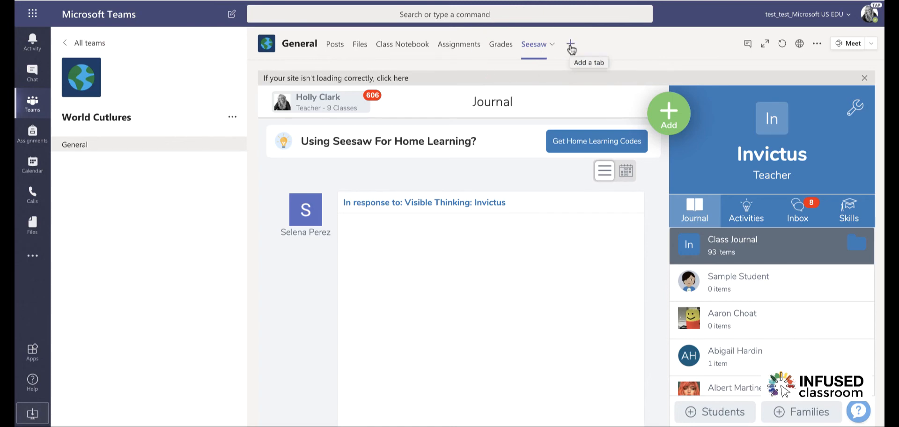
click(552, 44)
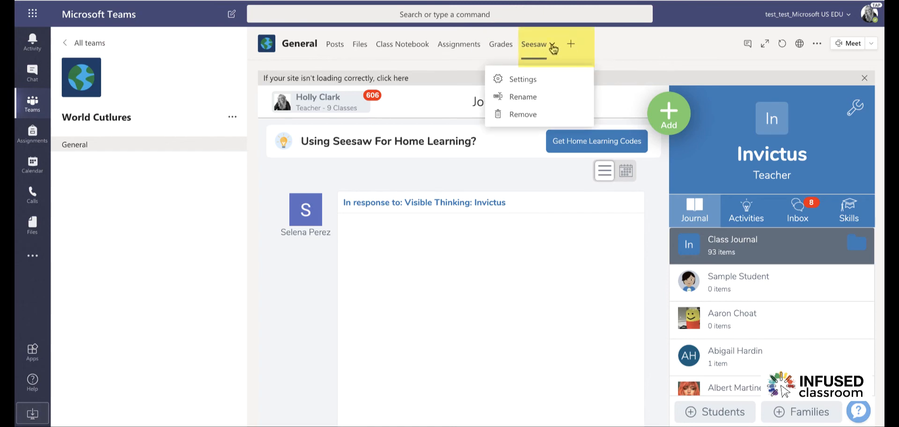
click(522, 114)
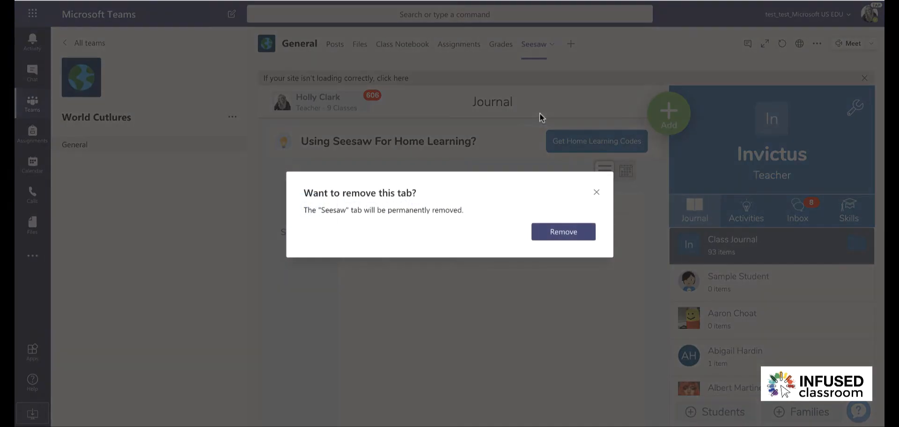
click(562, 231)
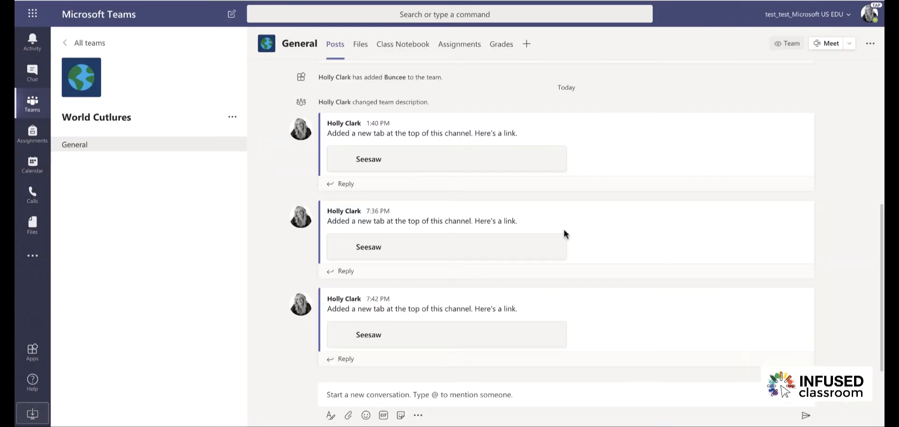
click(525, 43)
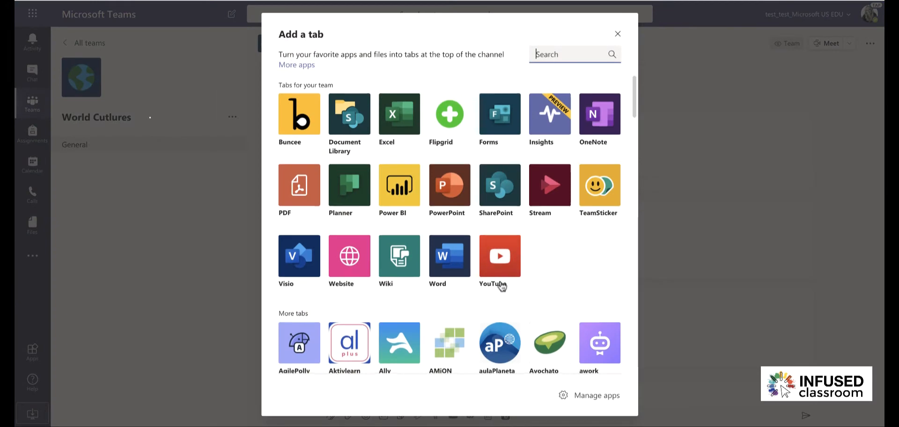
Scroll the app gallery, view the School Day Wellbeing app details, then close them
scroll(down, 3)
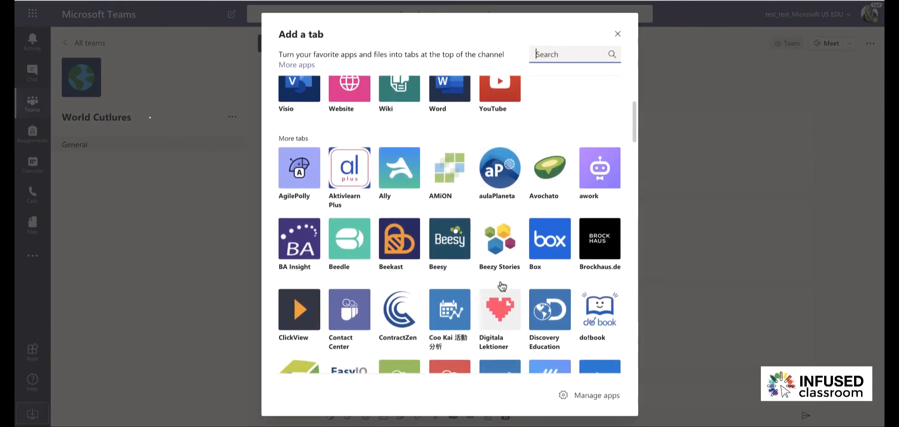
scroll(down, 3)
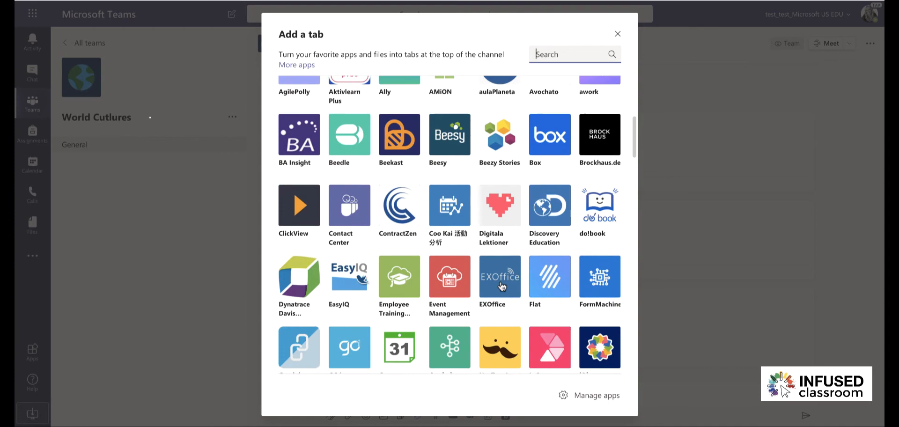
scroll(down, 3)
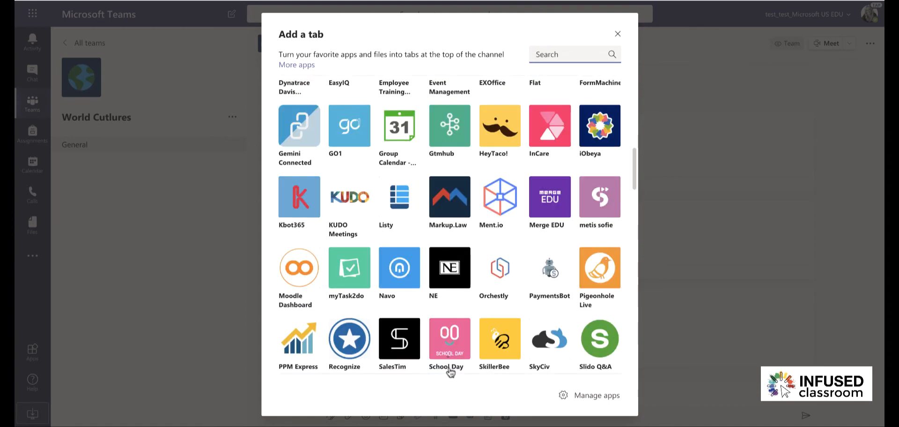
click(617, 33)
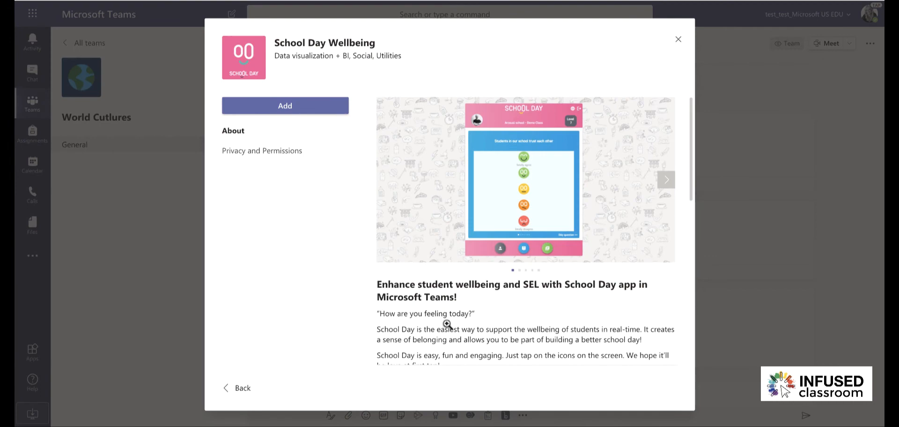
click(678, 39)
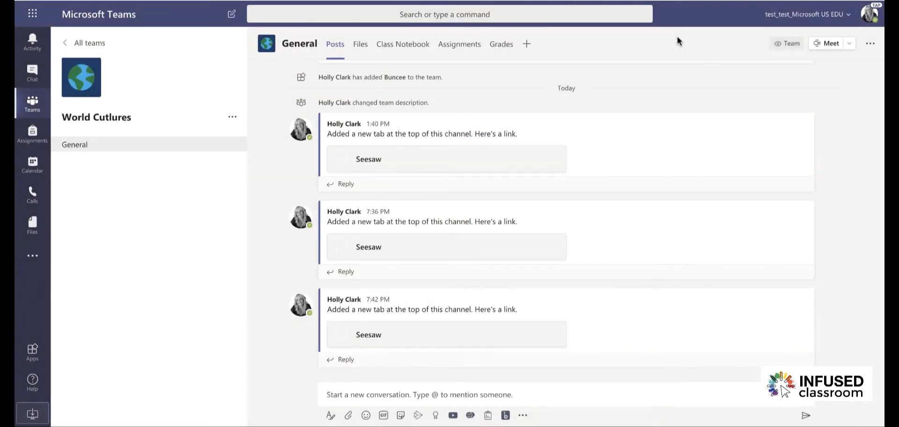
Open the Add a tab gallery and scroll down through the app list
click(526, 43)
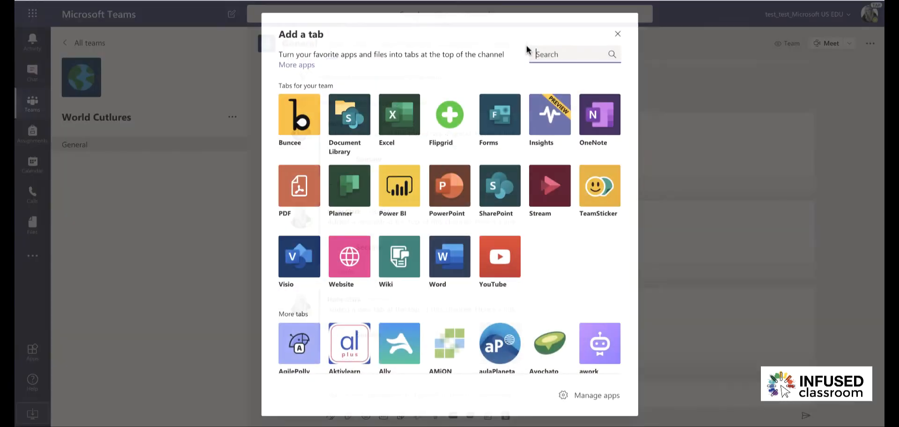
scroll(down, 3)
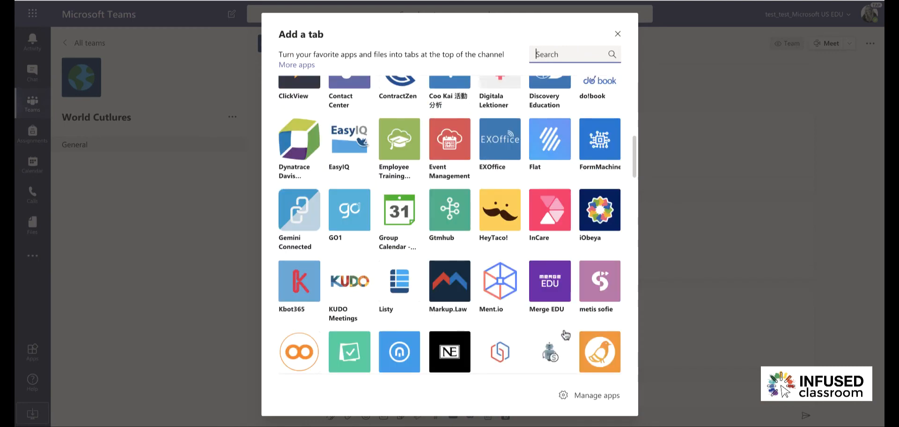
mouse_move(549, 281)
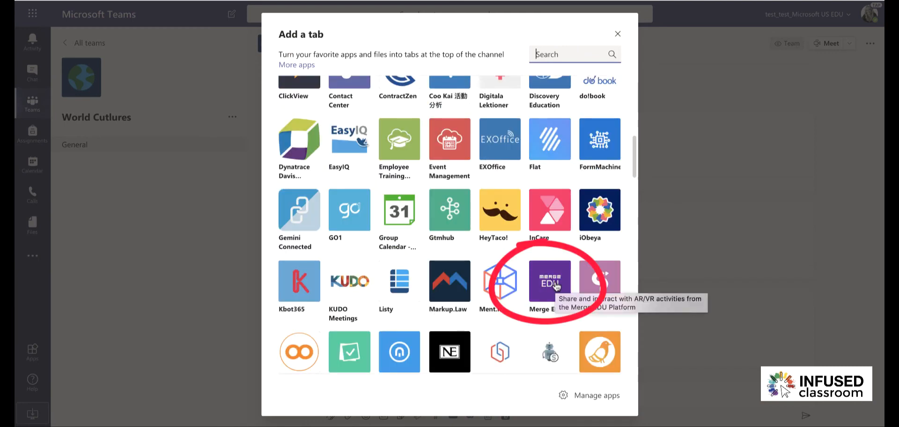
scroll(down, 3)
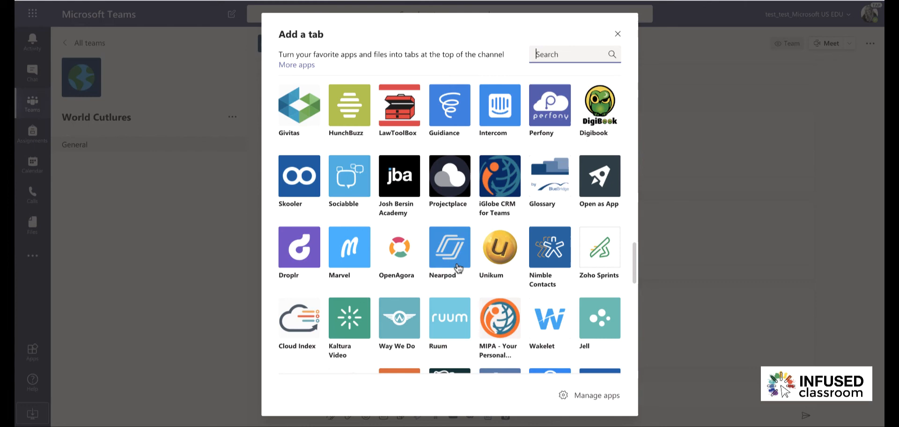
mouse_move(450, 249)
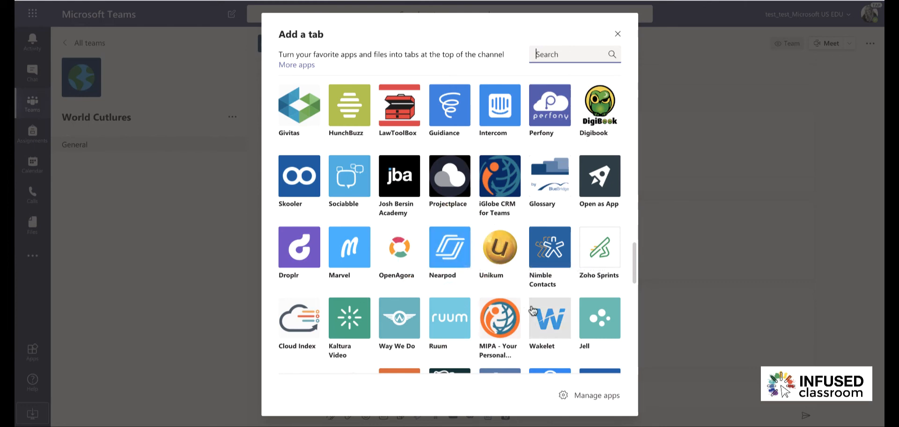
scroll(down, 3)
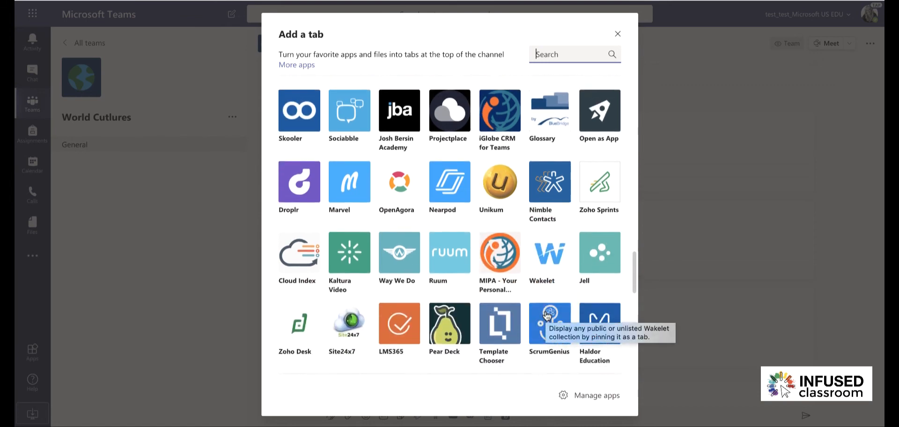
scroll(down, 3)
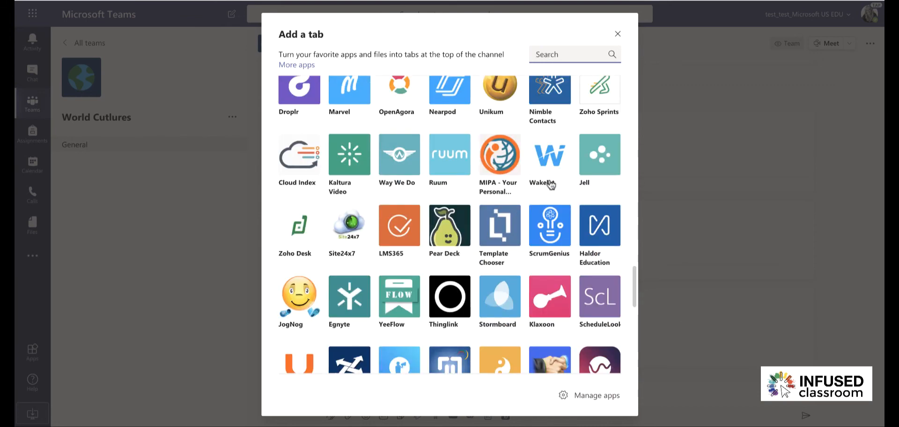
Browse further down the tab app list, then scroll back toward the top
click(572, 54)
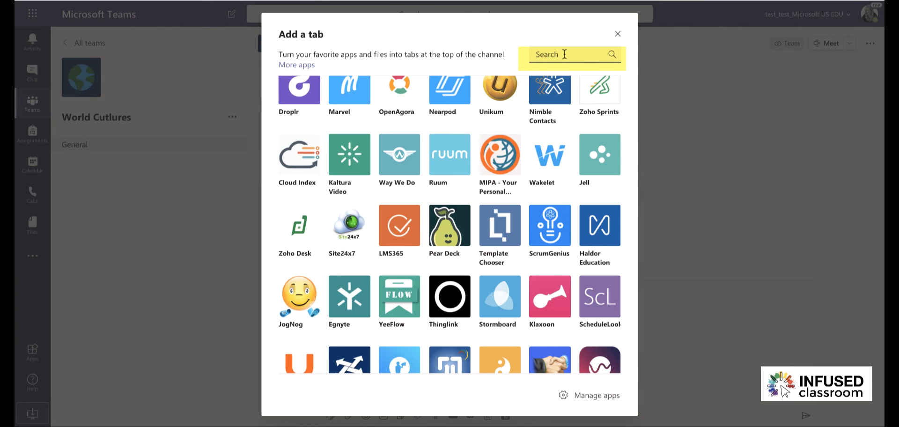
mouse_move(458, 235)
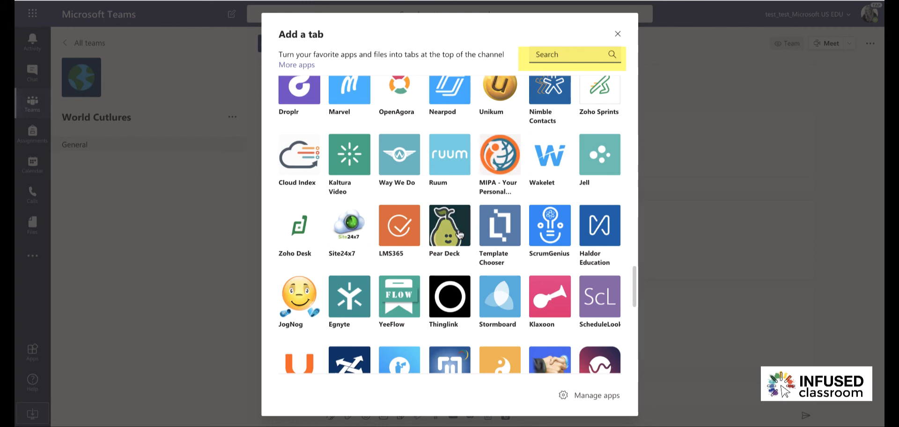
scroll(down, 3)
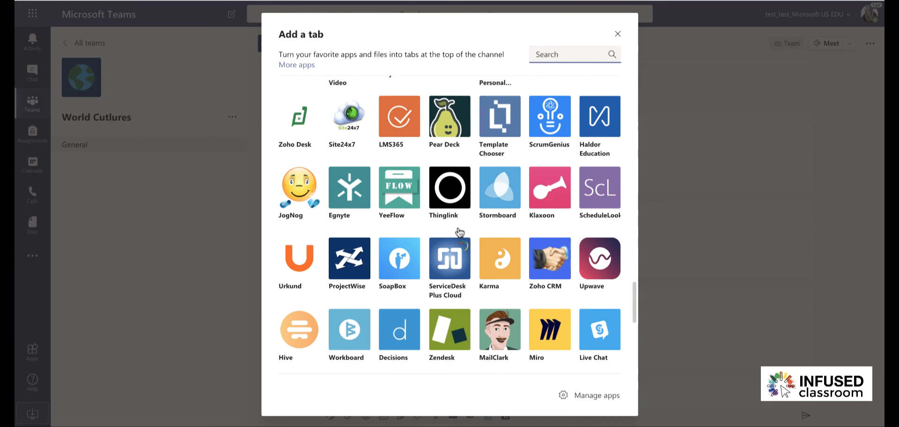
scroll(down, 3)
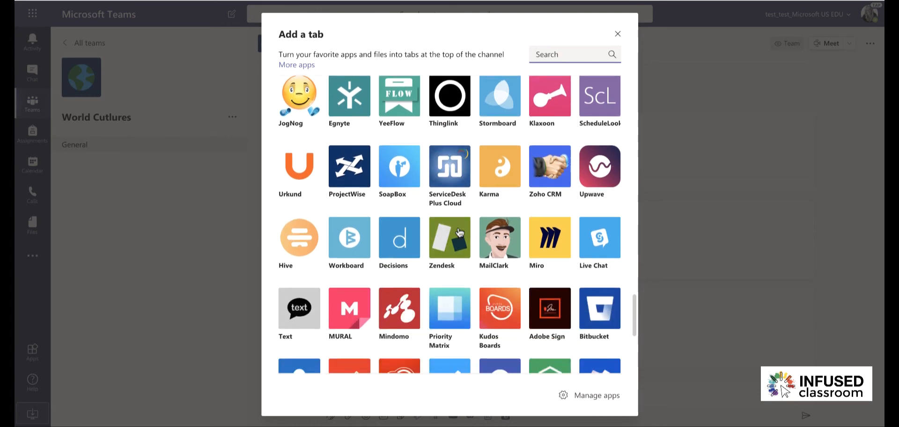
scroll(down, 3)
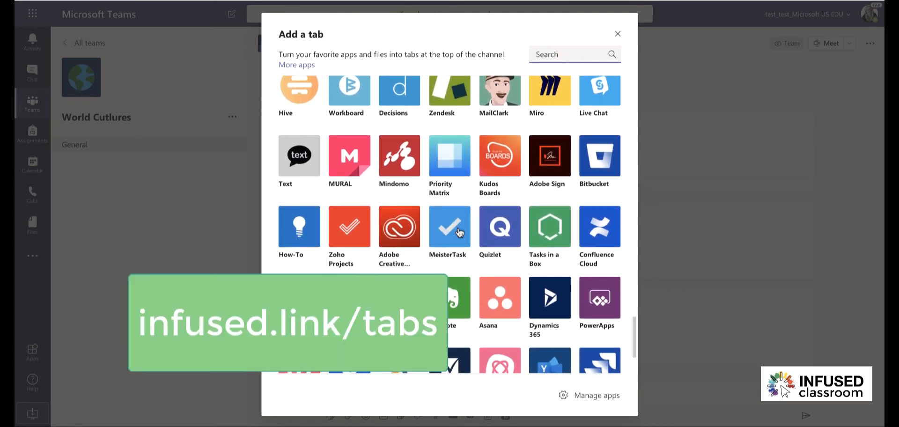
scroll(up, 3)
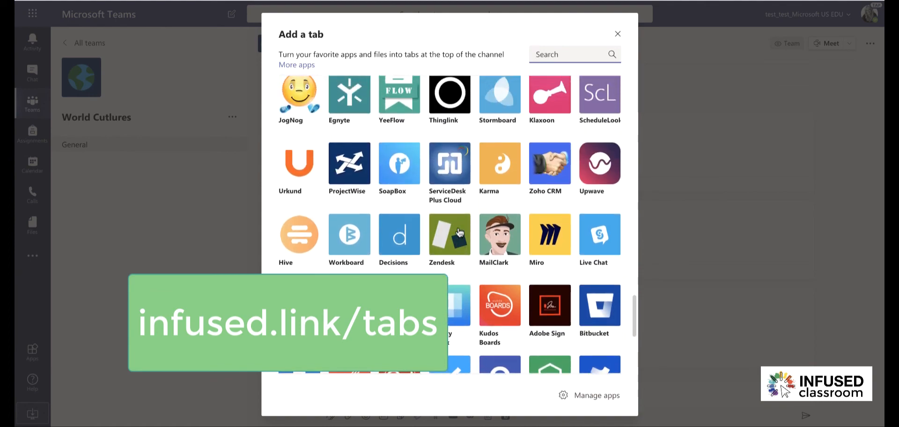
scroll(up, 3)
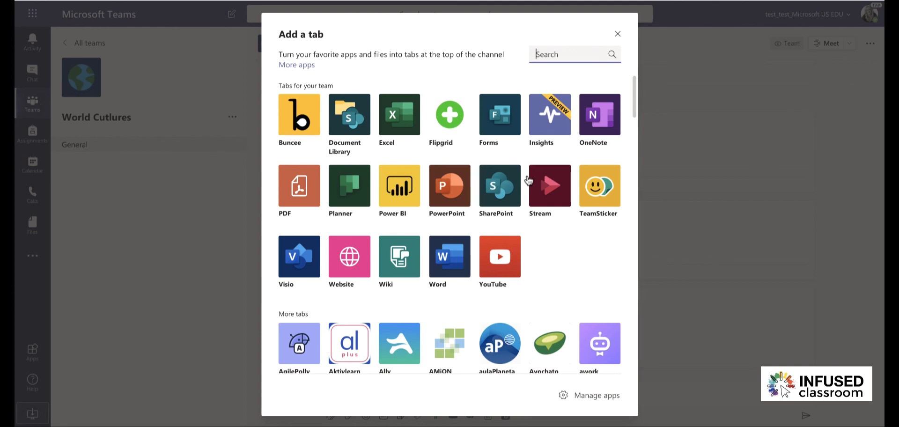
mouse_move(630, 172)
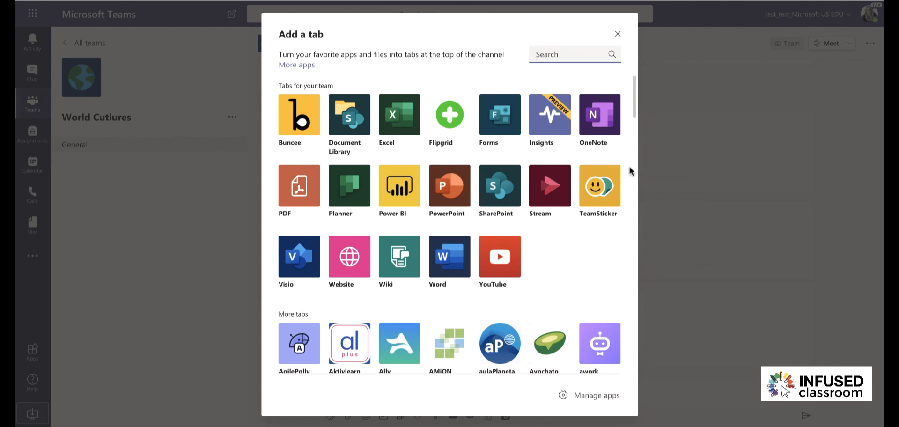